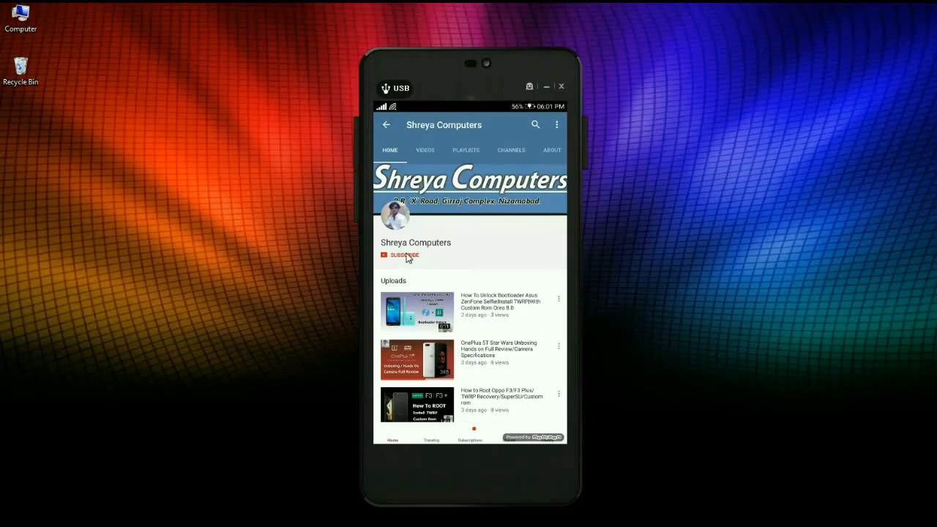
- Subscribe to the Shreya Computers YouTube channel
{"action": "left_click", "coordinate": [404, 255]}
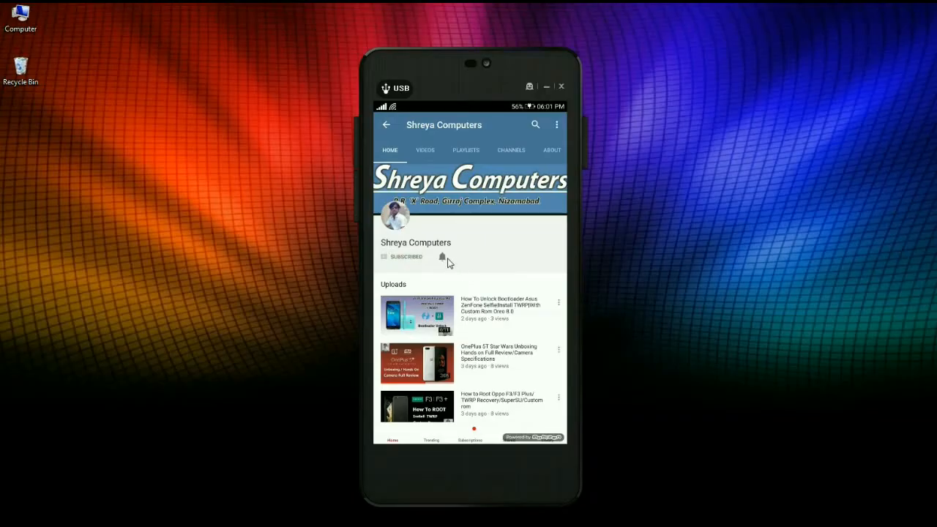
{"action": "left_click", "coordinate": [442, 256]}
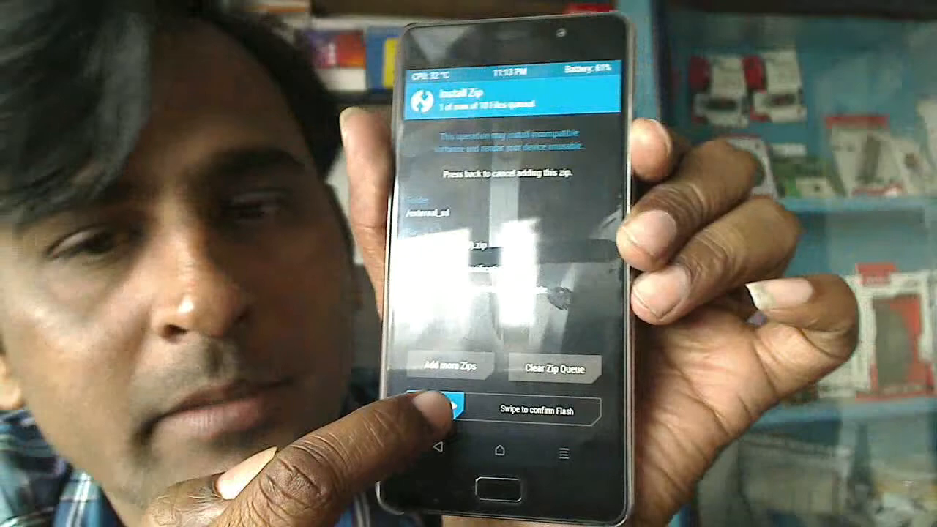
- Swipe the confirmation slider to flash the Magisk zip in TWRP
{"action": "left_click_drag", "start_coordinate": [439, 410], "coordinate": [600, 410]}
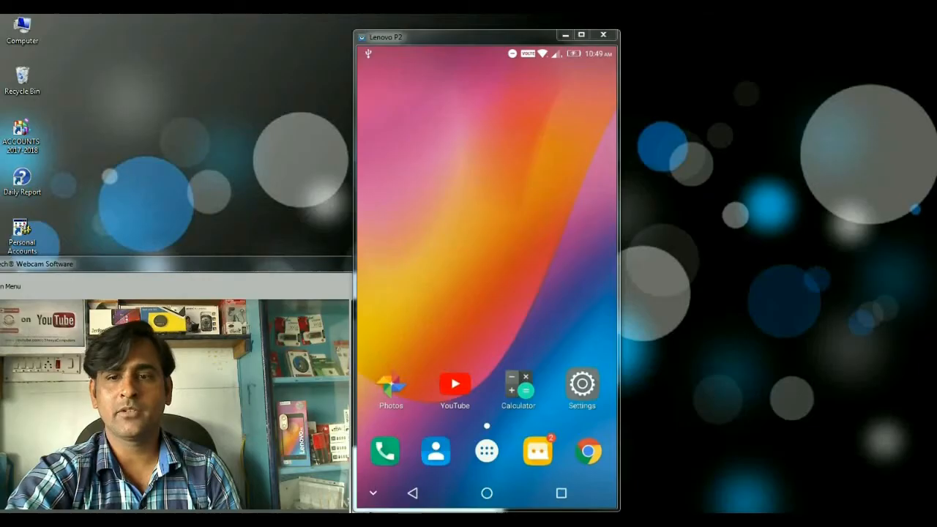
- Install Root Checker Basic from the Play Store and launch it
{"action": "left_click", "coordinate": [487, 451]}
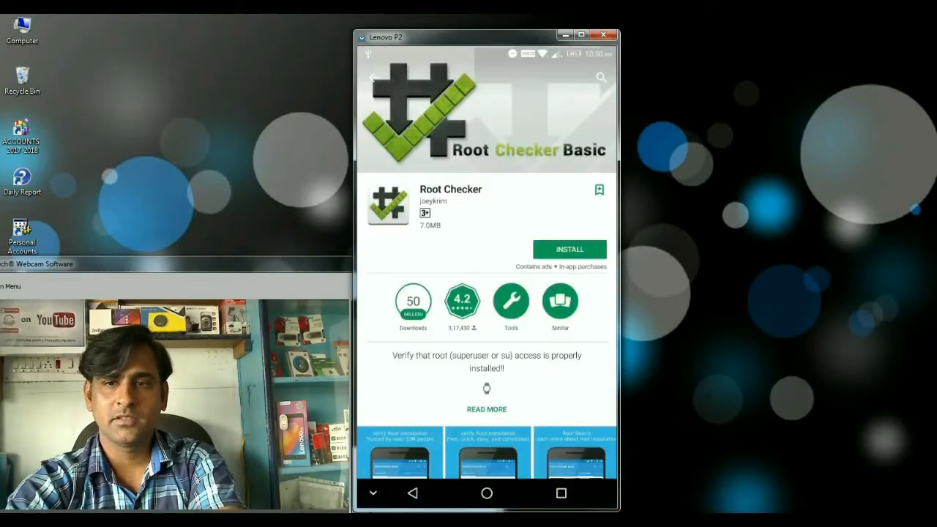
{"action": "left_click", "coordinate": [570, 249]}
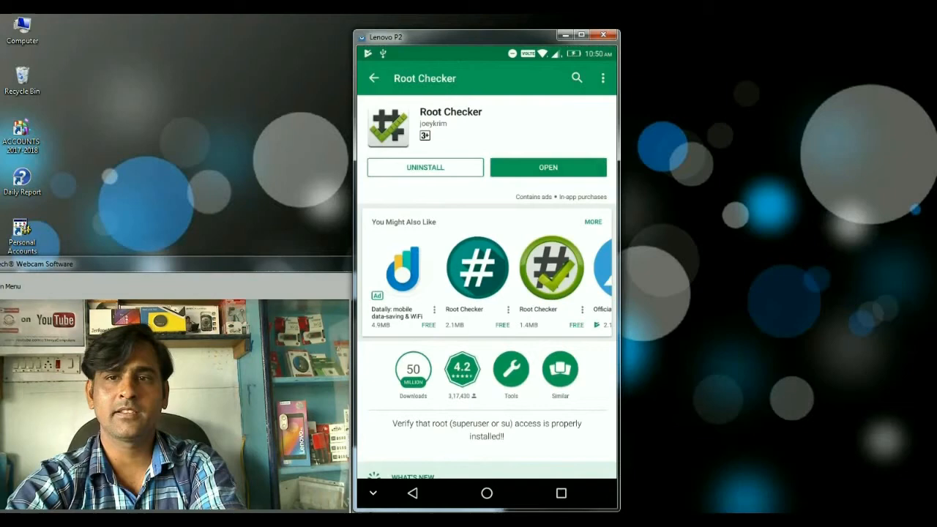
{"action": "left_click", "coordinate": [548, 167]}
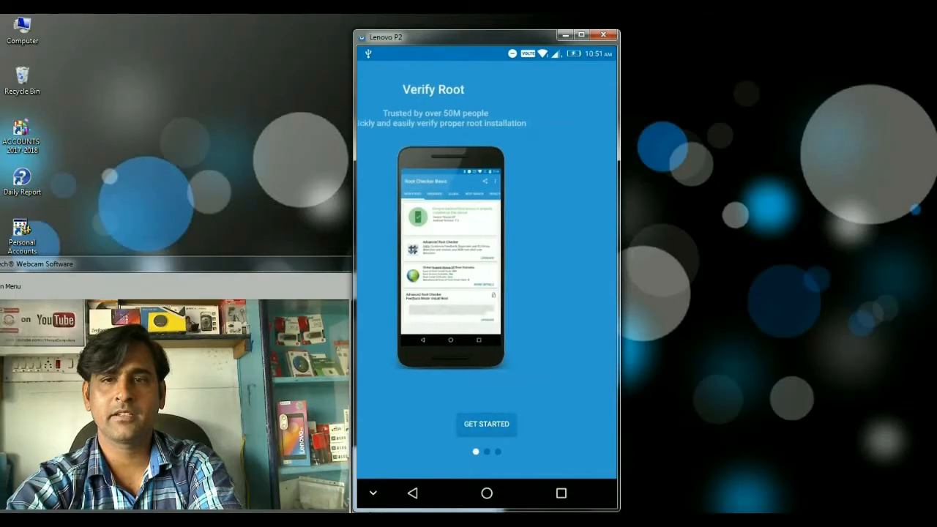
- Start Root Checker's verification and grant it superuser access
{"action": "left_click", "coordinate": [486, 425]}
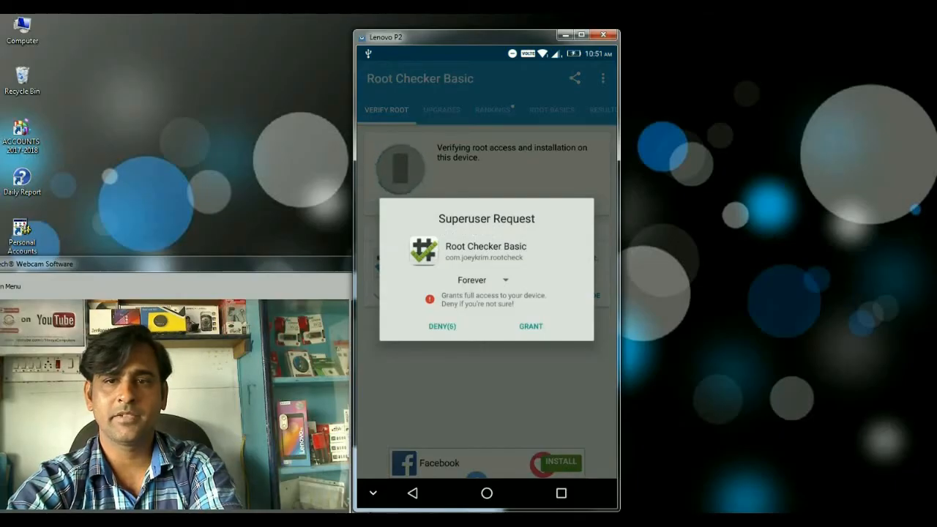
{"action": "left_click", "coordinate": [530, 325]}
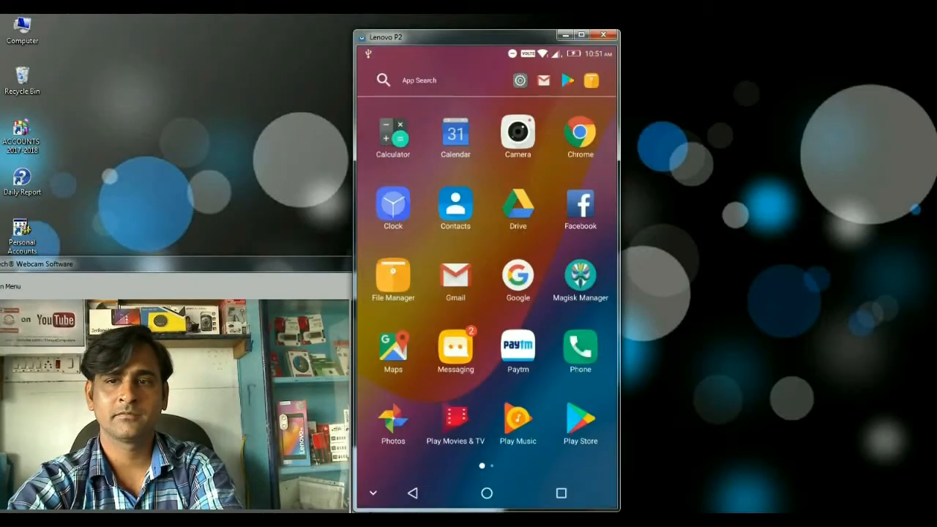
- Launch Magisk Manager and dismiss the changelog to show installed version v15.2
{"action": "left_click", "coordinate": [580, 279]}
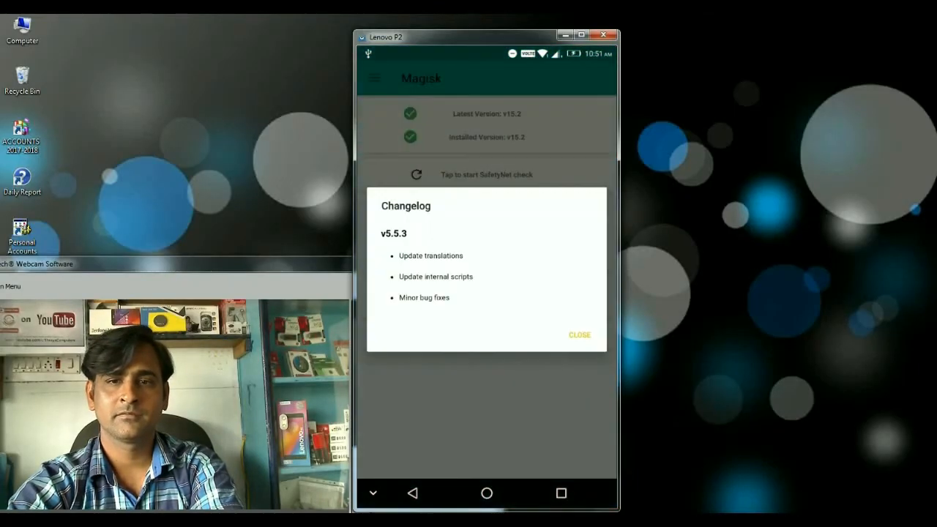
{"action": "left_click", "coordinate": [580, 334]}
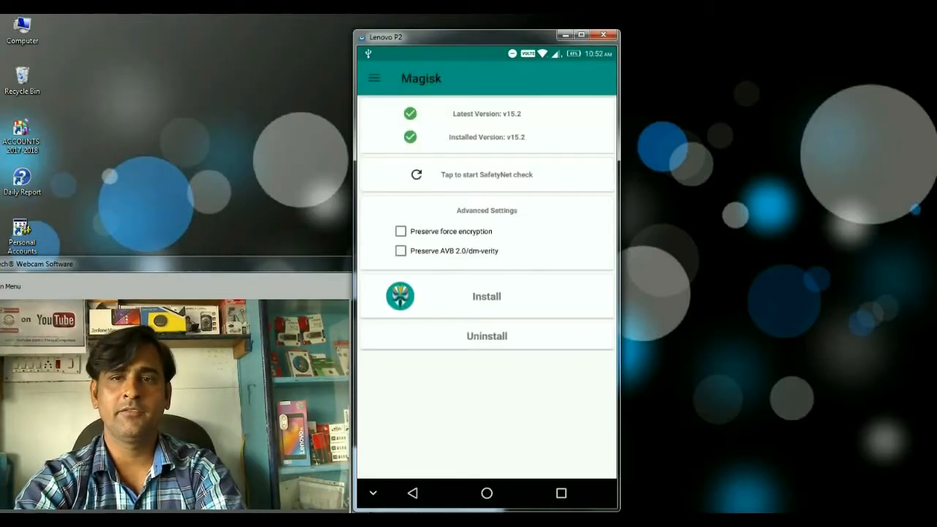